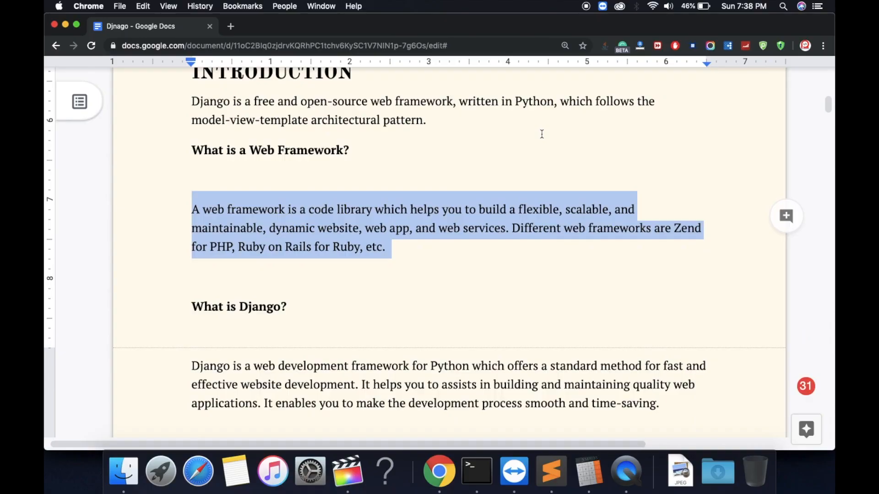
Select the closing sentence about smooth, time-saving development in the 'What is Django?' paragraph.
{"action": "scroll", "scroll_direction": "down", "scroll_amount": 3}
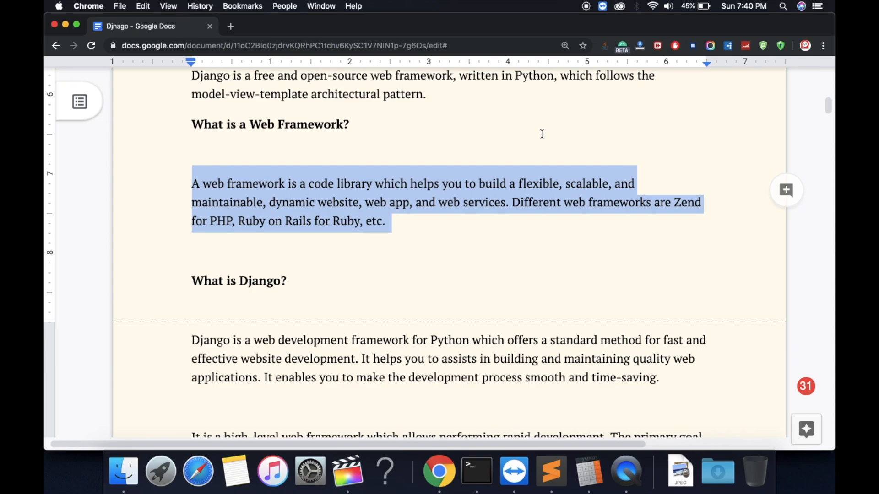
{"action": "mouse_move", "coordinate": [313, 364]}
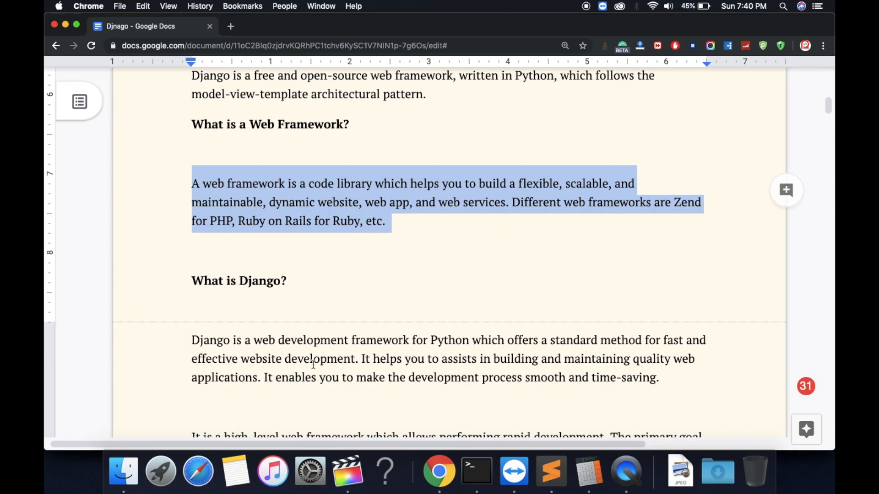
{"action": "left_click_drag", "start_coordinate": [260, 377], "coordinate": [659, 377]}
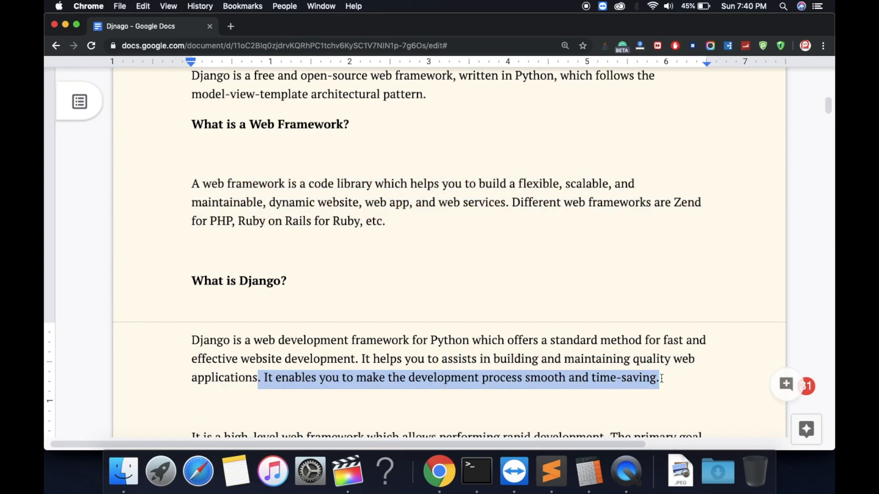
{"action": "scroll", "scroll_direction": "down", "scroll_amount": 3}
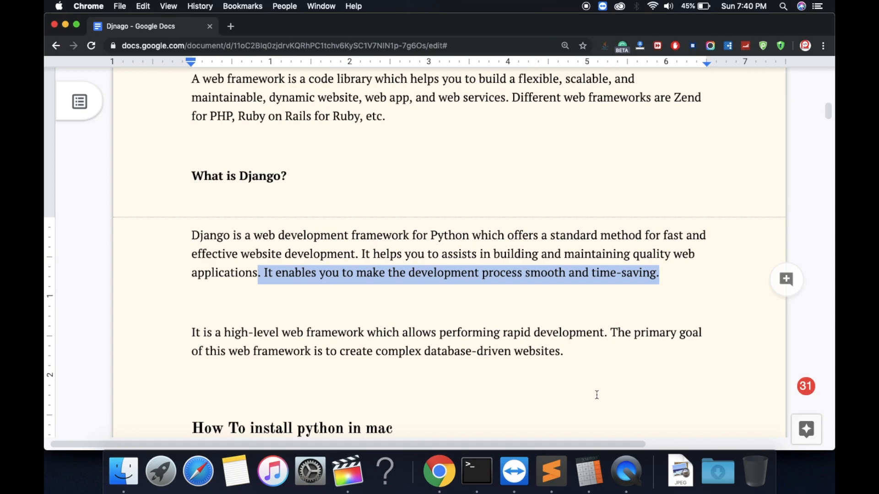